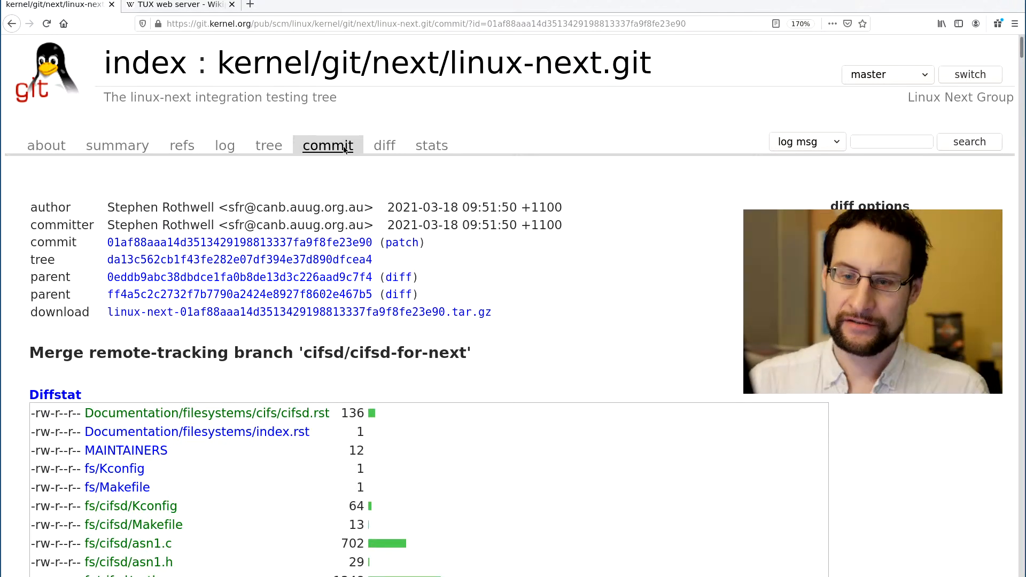
Step: Scroll past the Diffstat list to the diff of Documentation/filesystems/cifs/cifsd.rst
{"action": "scroll", "scroll_direction": "down", "scroll_amount": 3}
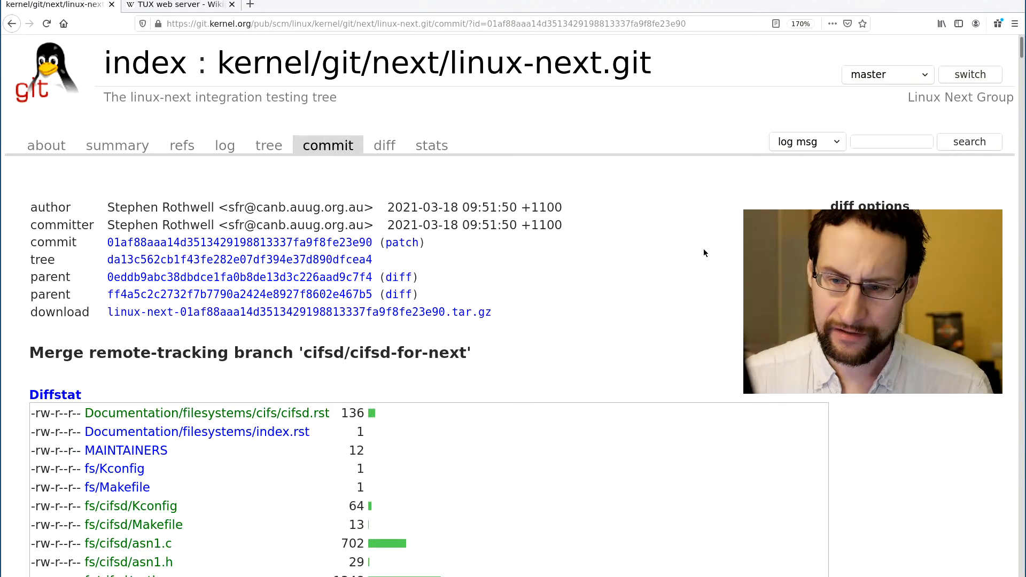
{"action": "scroll", "scroll_direction": "down", "scroll_amount": 3}
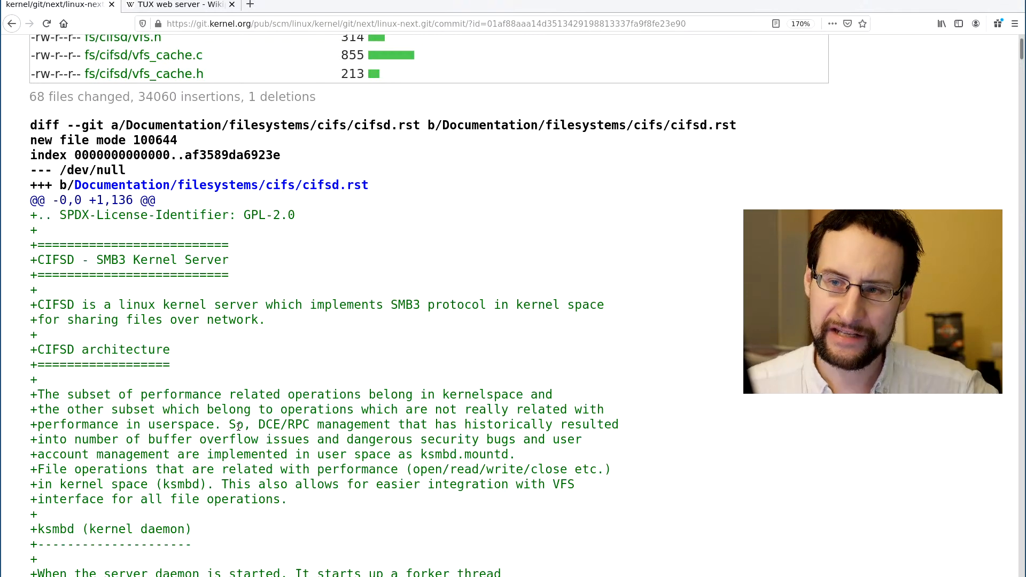
Step: Switch to the TUX web server article and scroll down to its Project status section
{"action": "left_click", "coordinate": [177, 5]}
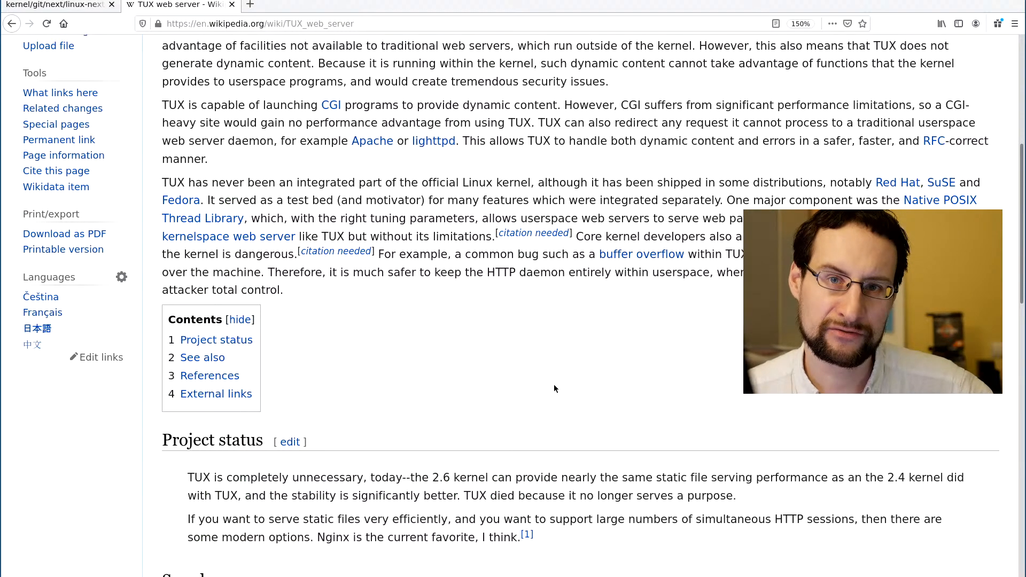
{"action": "scroll", "scroll_direction": "up", "scroll_amount": 3}
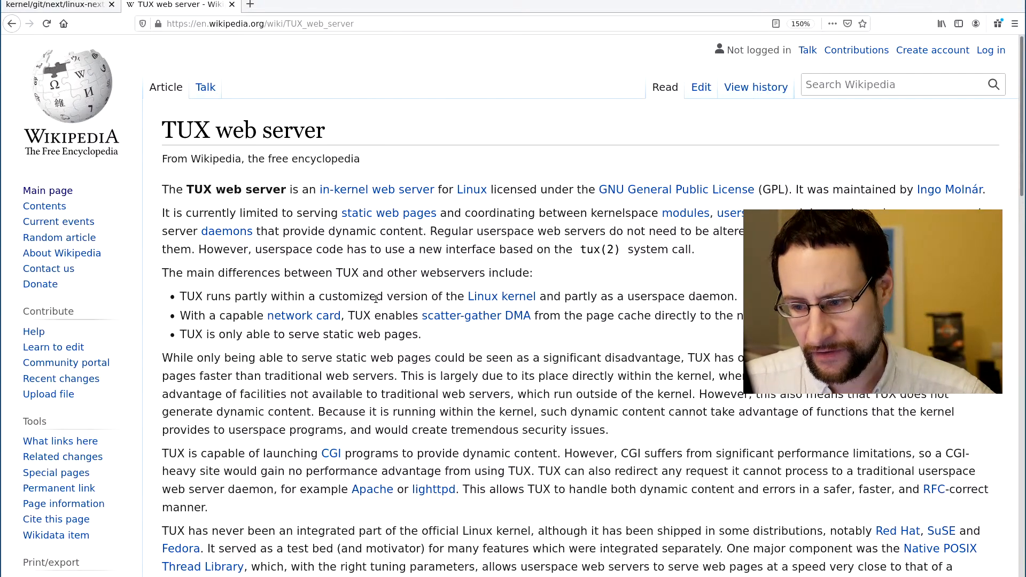
{"action": "scroll", "scroll_direction": "down", "scroll_amount": 3}
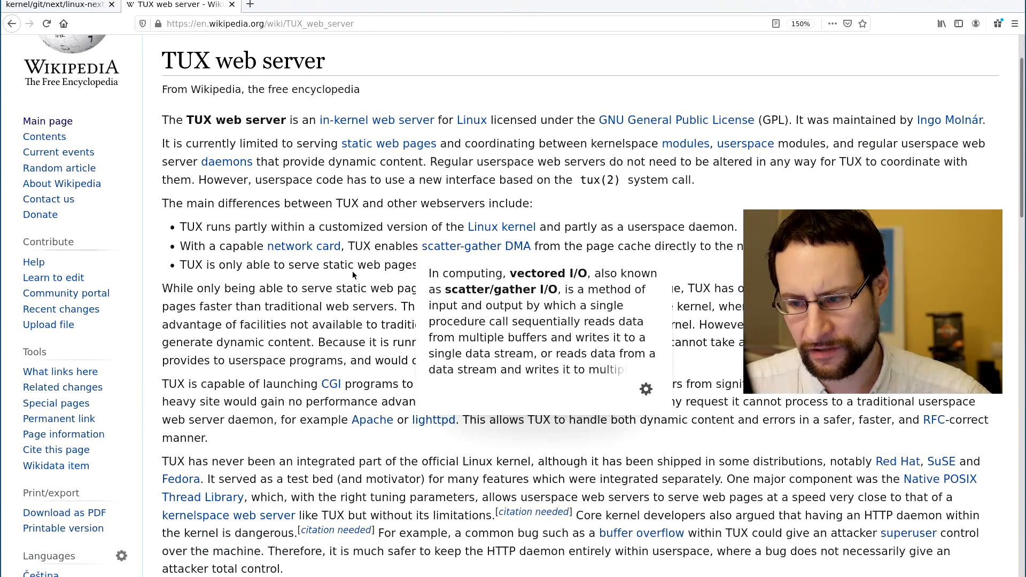
{"action": "scroll", "scroll_direction": "down", "scroll_amount": 3}
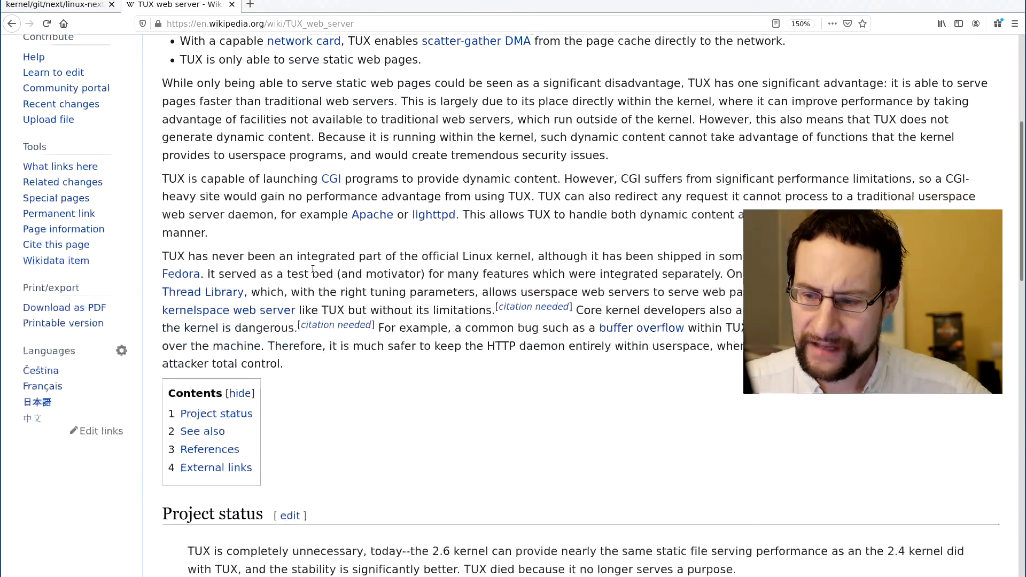
{"action": "scroll", "scroll_direction": "down", "scroll_amount": 3}
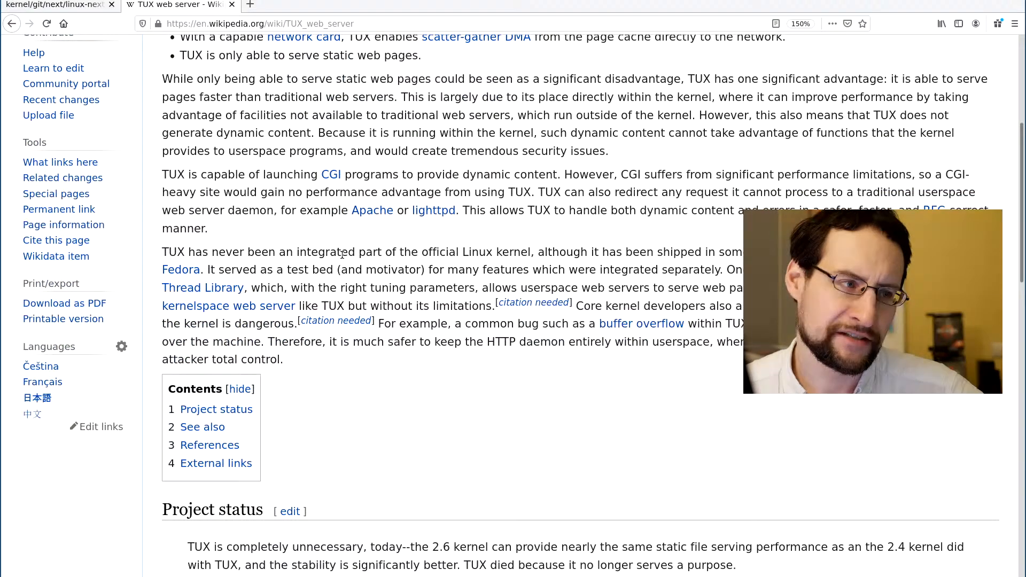
{"action": "mouse_move", "coordinate": [431, 301]}
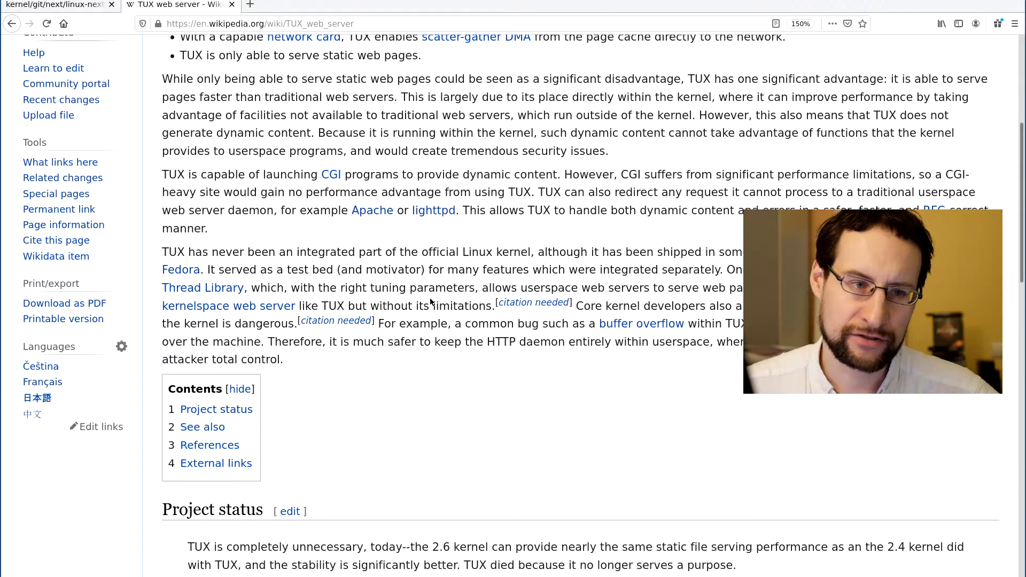
{"action": "scroll", "scroll_direction": "down", "scroll_amount": 3}
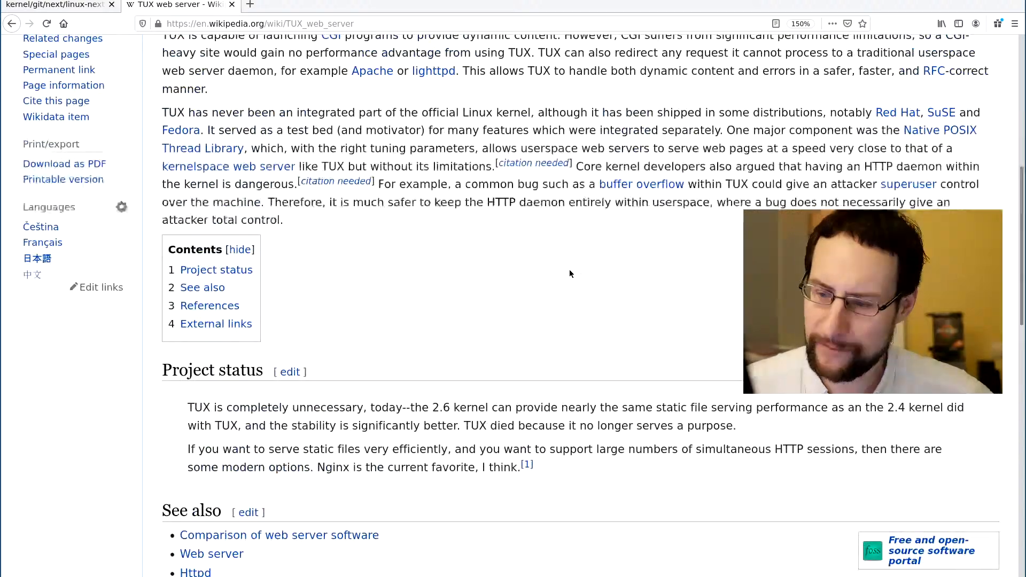
{"action": "scroll", "scroll_direction": "up", "scroll_amount": 3}
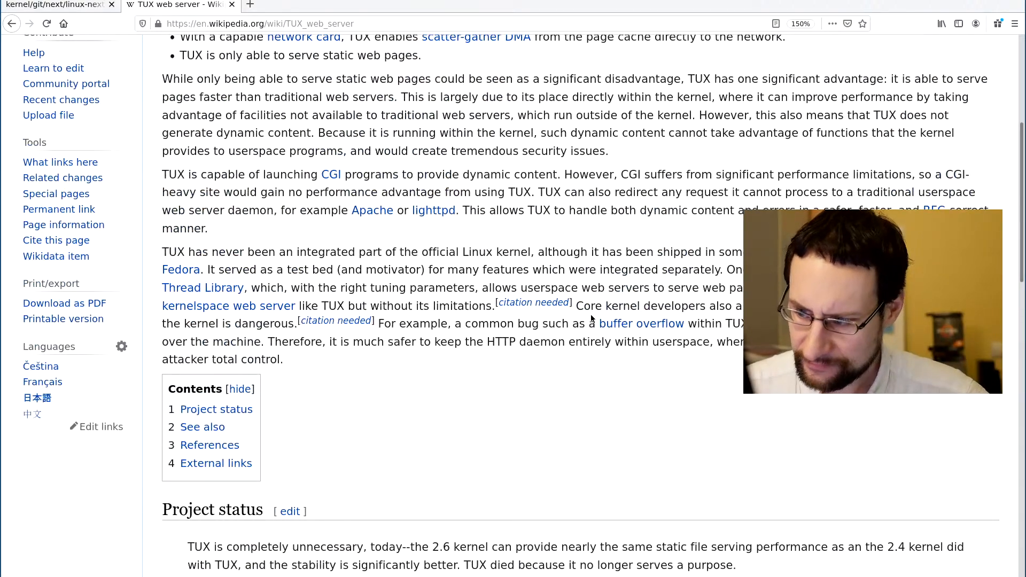
{"action": "scroll", "scroll_direction": "up", "scroll_amount": 3}
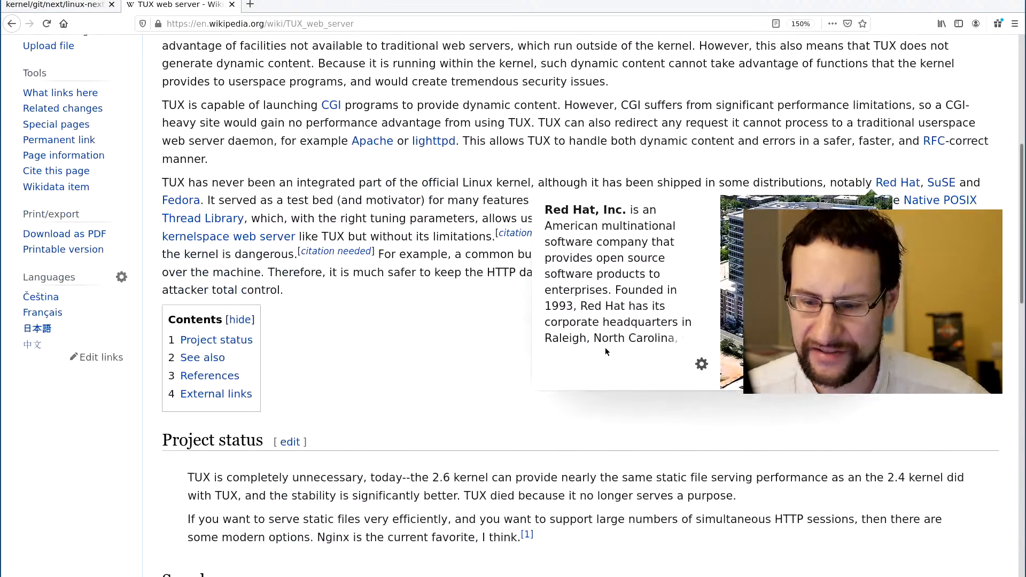
{"action": "scroll", "scroll_direction": "down", "scroll_amount": 3}
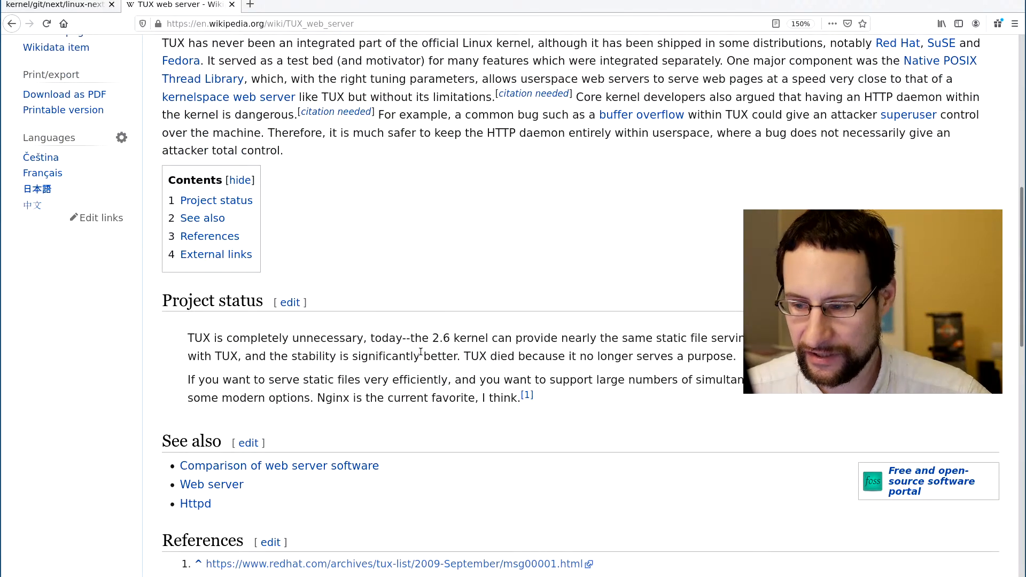
Step: Highlight 'the stability is significantly better' in Project status, then return to the linux-next commit tab
{"action": "double_click", "coordinate": [442, 338]}
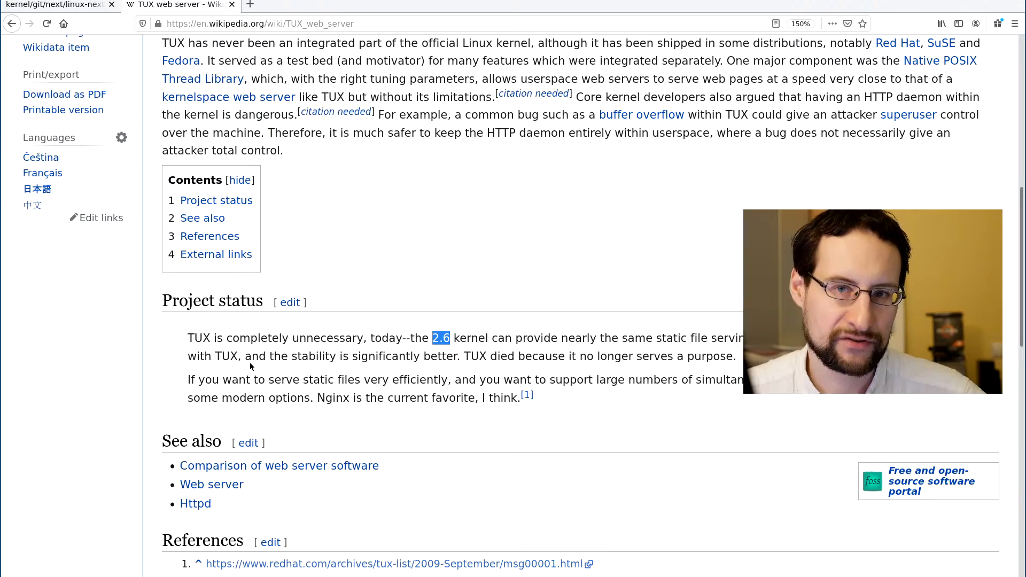
{"action": "mouse_move", "coordinate": [308, 352]}
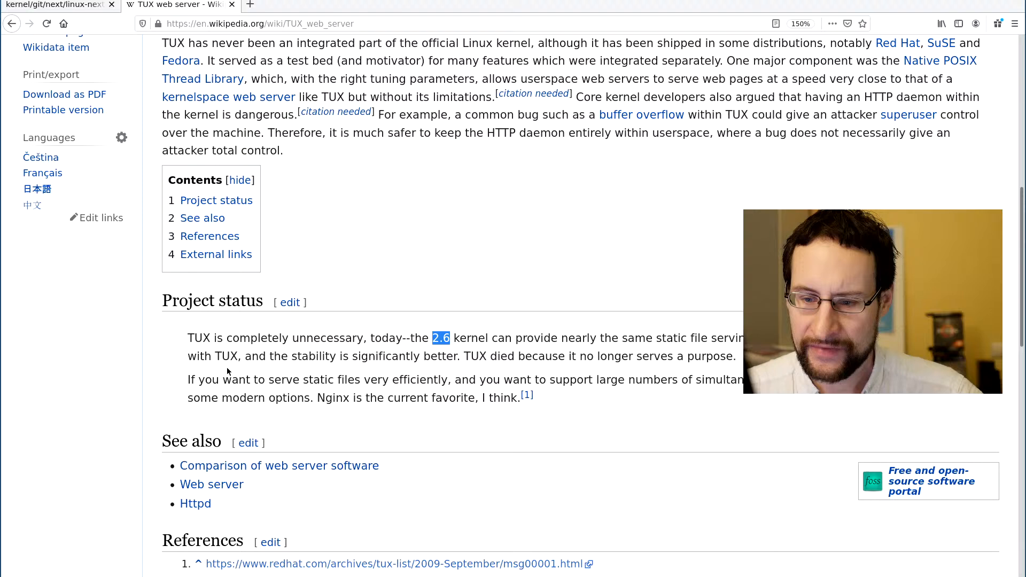
{"action": "mouse_move", "coordinate": [352, 369]}
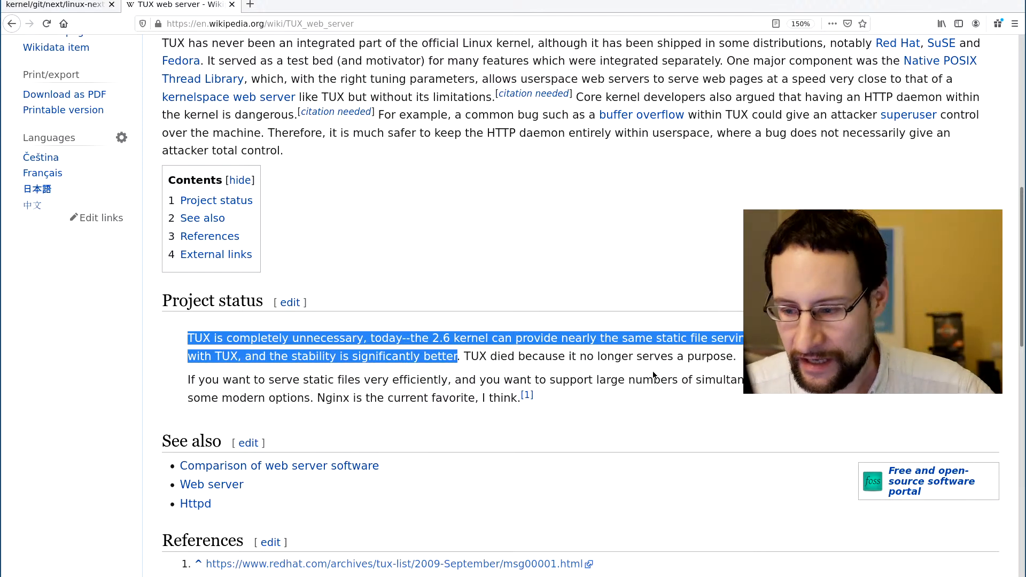
{"action": "left_click", "coordinate": [484, 356]}
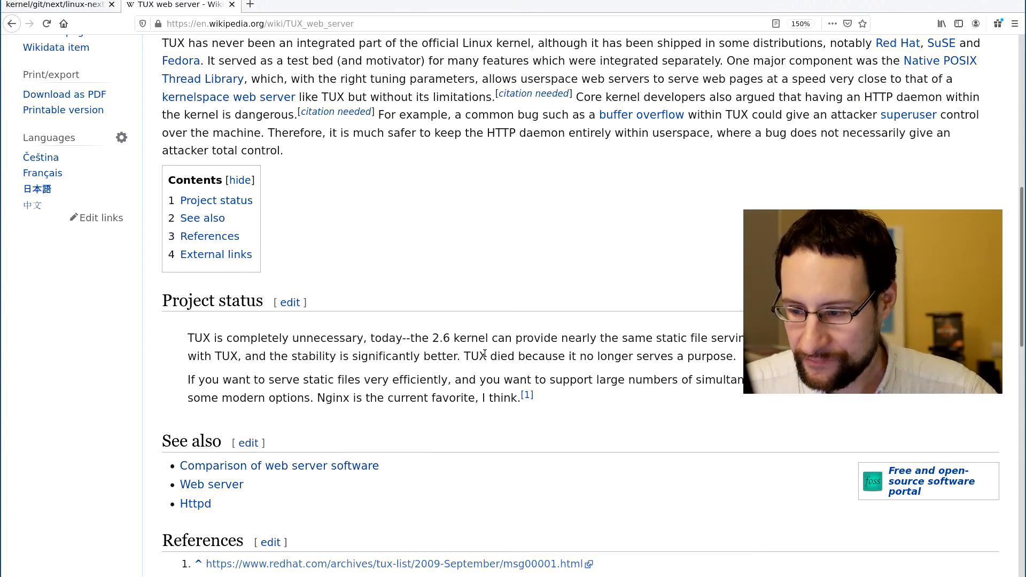
{"action": "left_click_drag", "start_coordinate": [274, 356], "coordinate": [460, 356]}
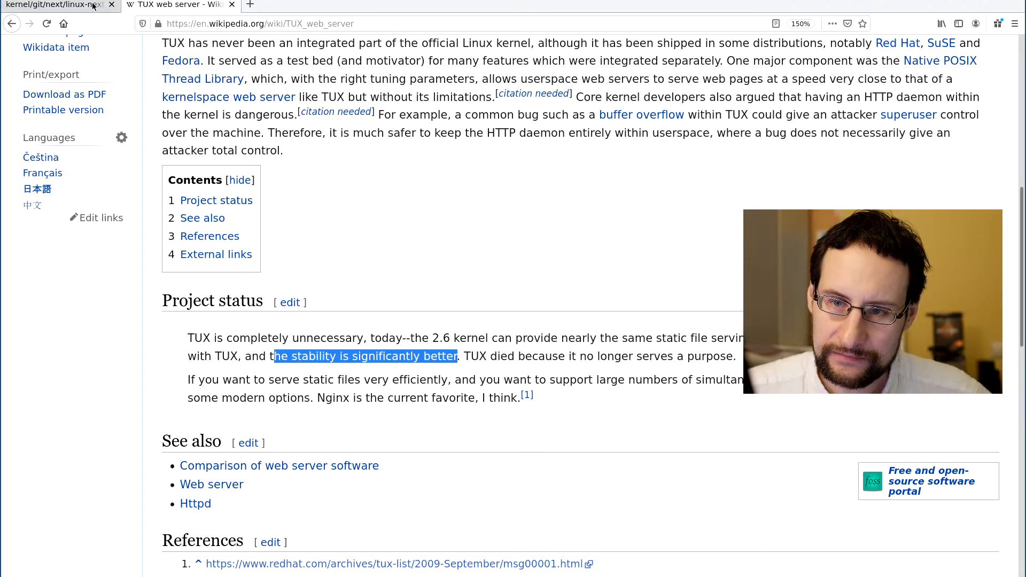
{"action": "left_click", "coordinate": [52, 5]}
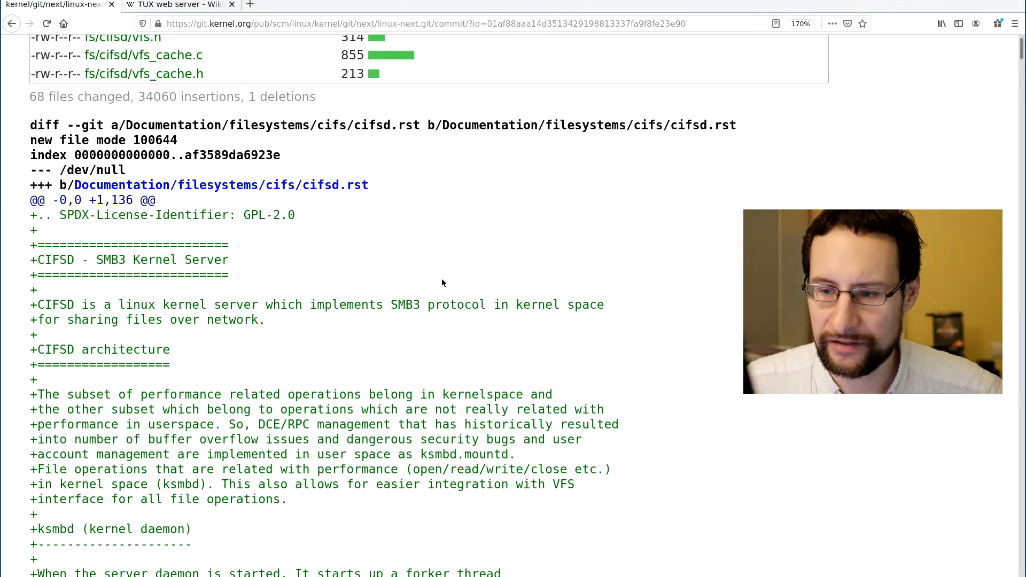
Step: Scroll through the cifsd.rst and index.rst diffs down to the MAINTAINERS CIFSD entry
{"action": "scroll", "scroll_direction": "down", "scroll_amount": 3}
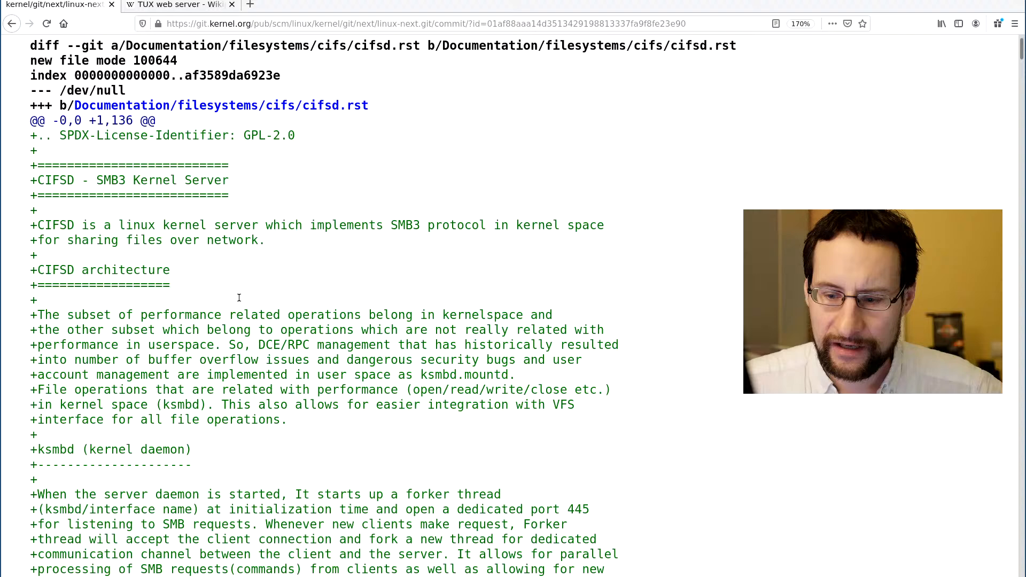
{"action": "scroll", "scroll_direction": "down", "scroll_amount": 3}
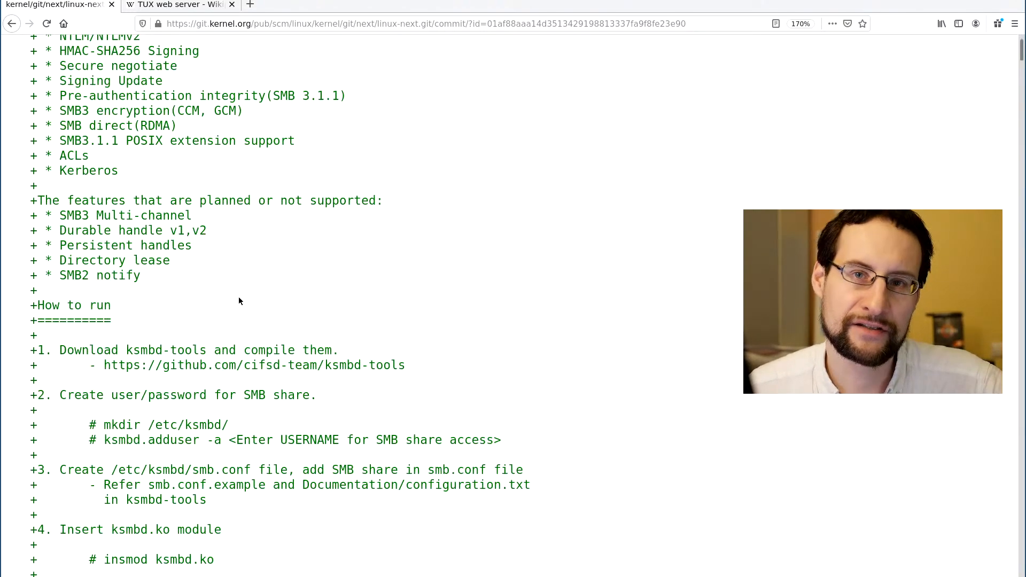
{"action": "scroll", "scroll_direction": "down", "scroll_amount": 3}
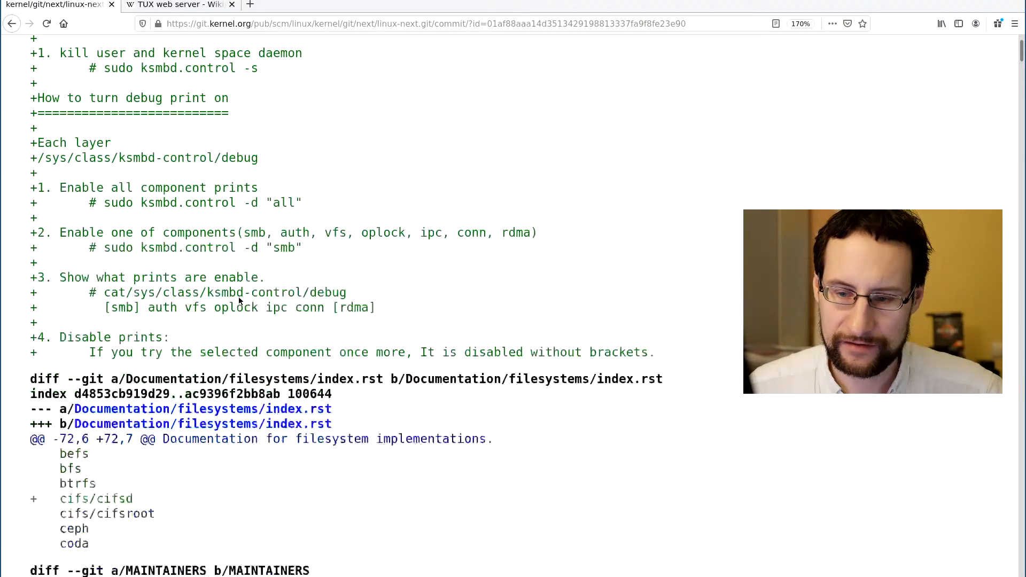
{"action": "scroll", "scroll_direction": "down", "scroll_amount": 3}
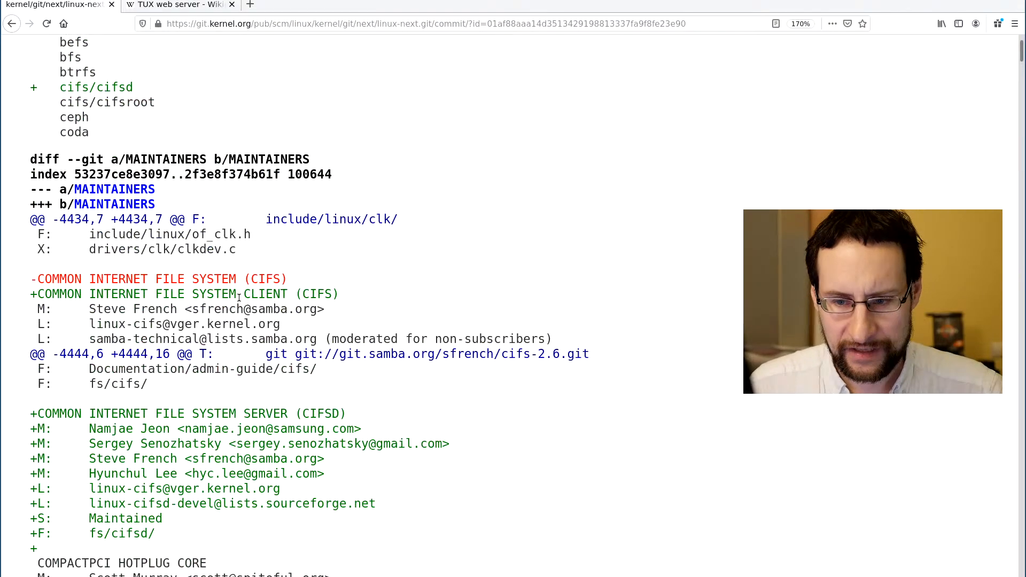
{"action": "scroll", "scroll_direction": "down", "scroll_amount": 3}
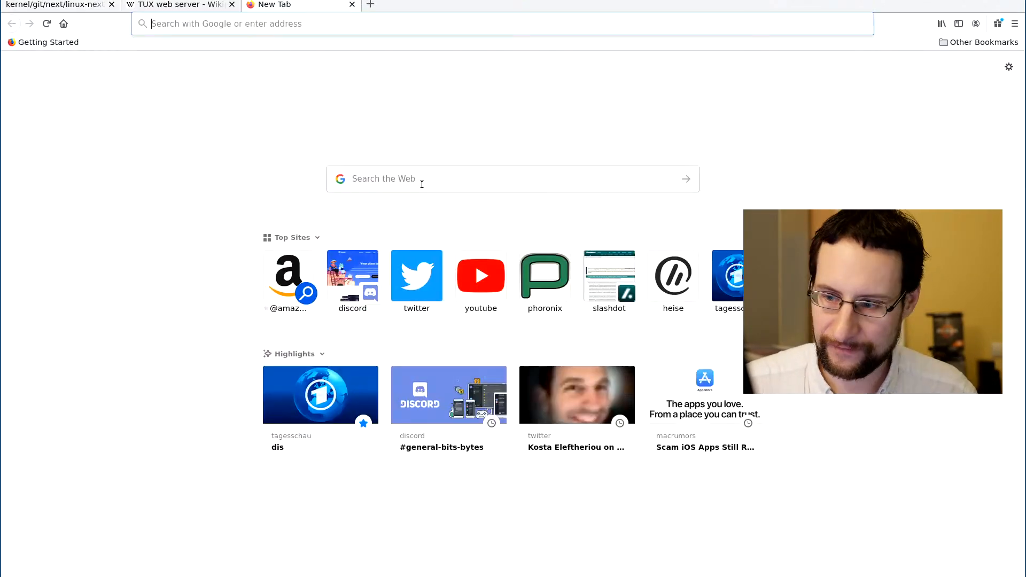
Step: Search 'linux kernel kloc' from a new tab's address bar
{"action": "type", "text": "linux kern"}
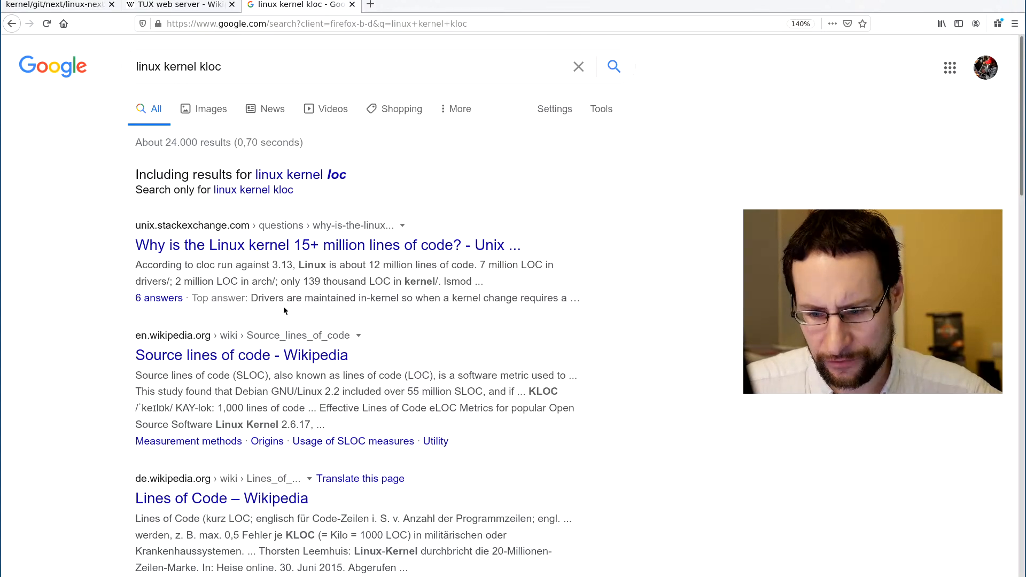
Step: Scroll the results and open the Linux.com article 'Linux in 2020: 27.8 million lines of code'
{"action": "scroll", "scroll_direction": "down", "scroll_amount": 3}
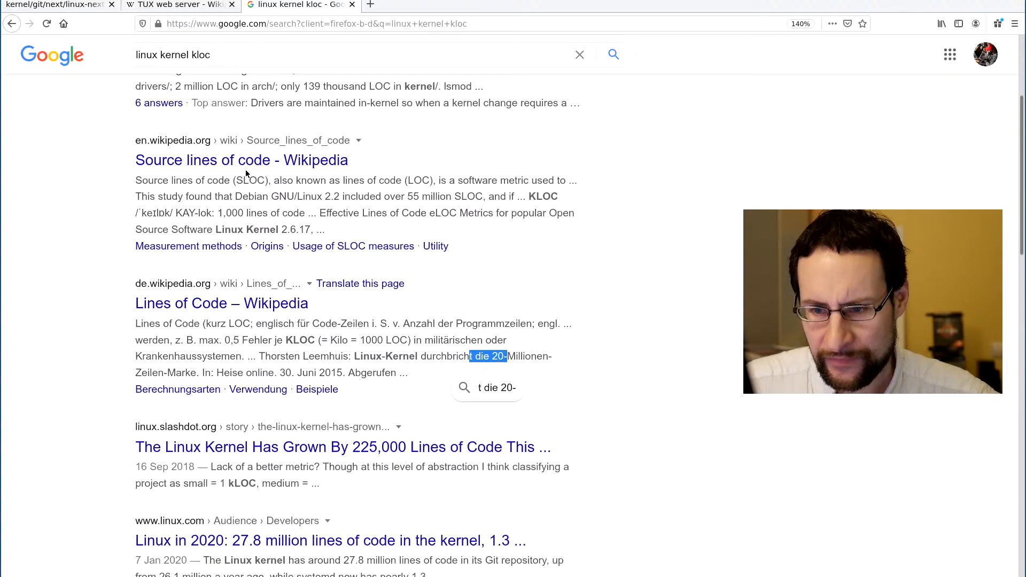
{"action": "mouse_move", "coordinate": [241, 160]}
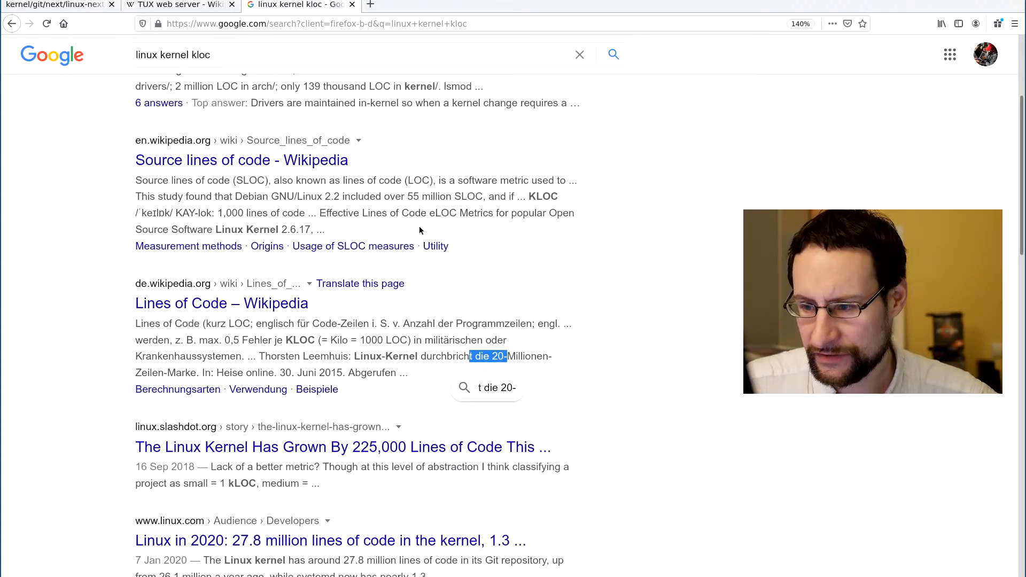
{"action": "scroll", "scroll_direction": "down", "scroll_amount": 3}
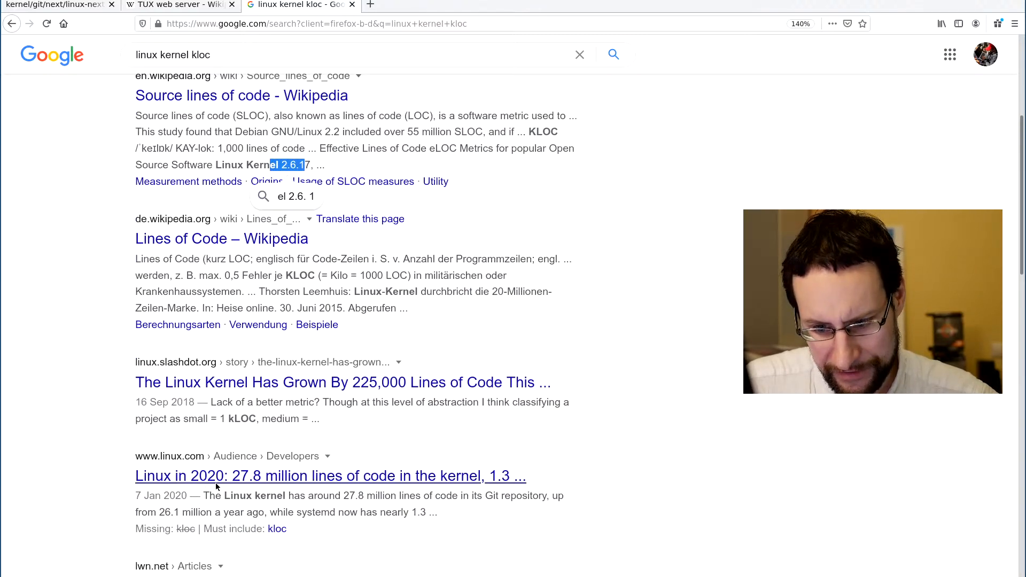
{"action": "left_click", "coordinate": [331, 476]}
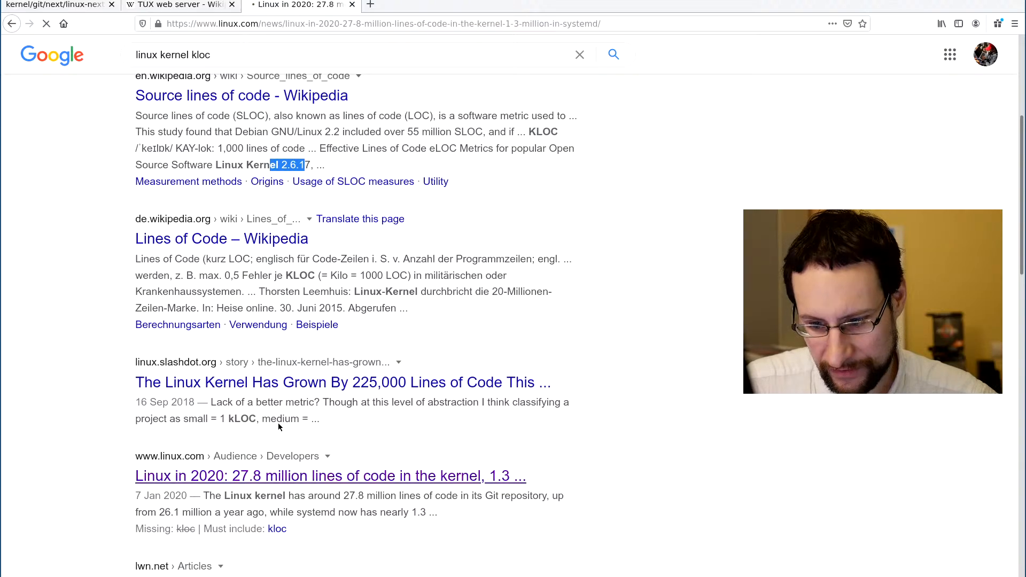
Step: Read the Linux.com article, then return to the linux-next commit tab
{"action": "left_click", "coordinate": [331, 476]}
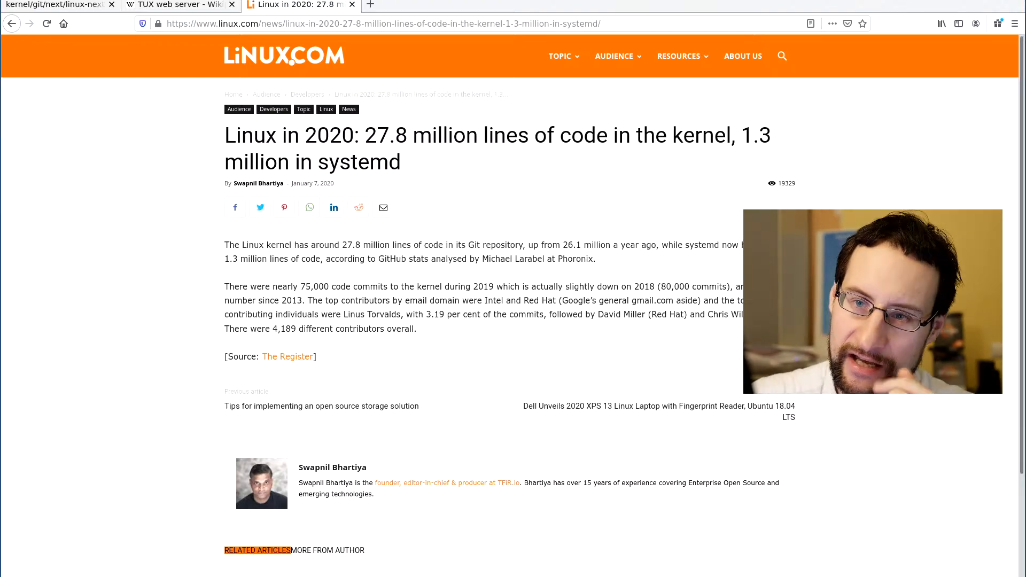
{"action": "left_click", "coordinate": [56, 5]}
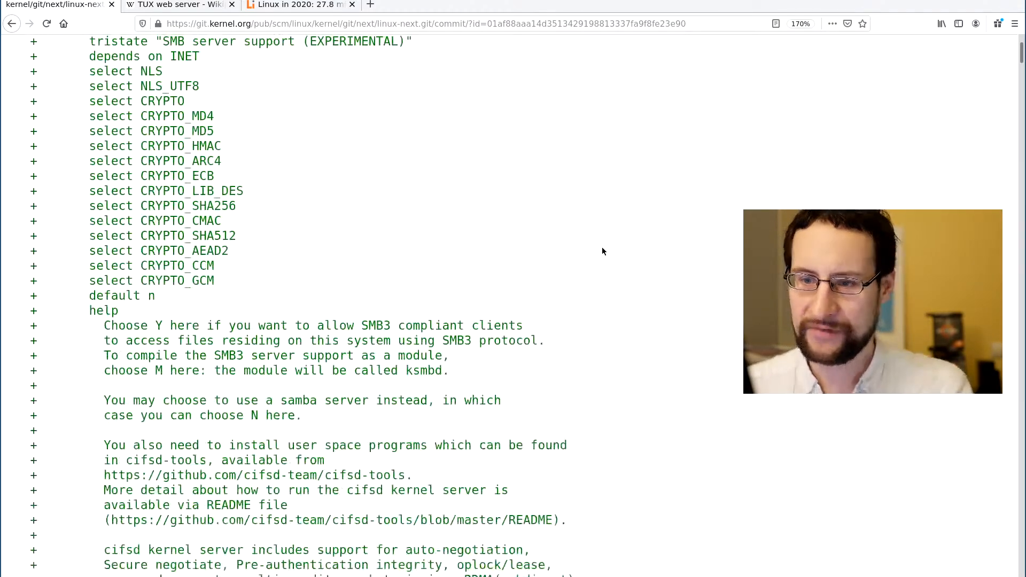
Step: Scroll back up to the commit header and diffstat
{"action": "scroll", "scroll_direction": "up", "scroll_amount": 3}
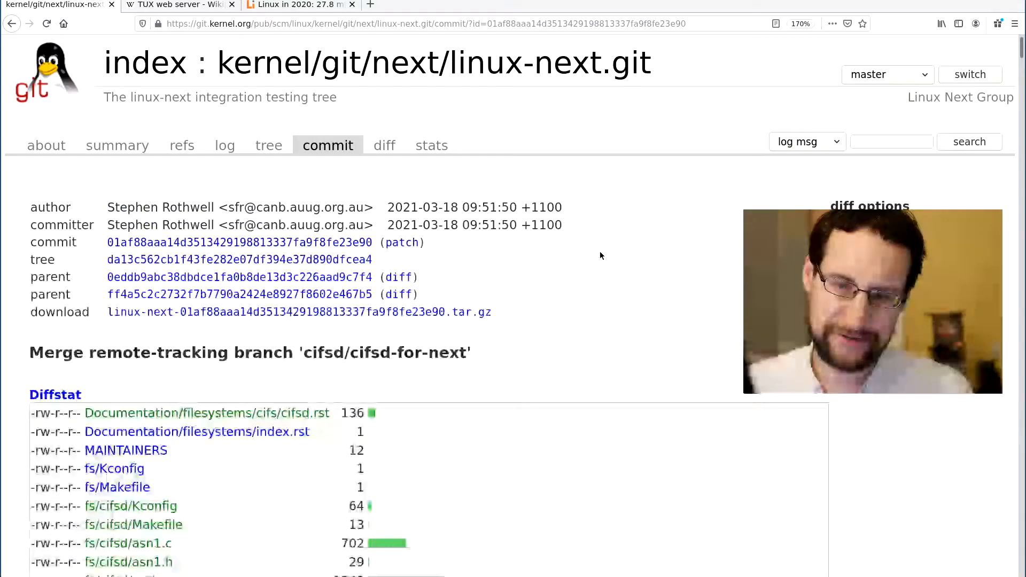